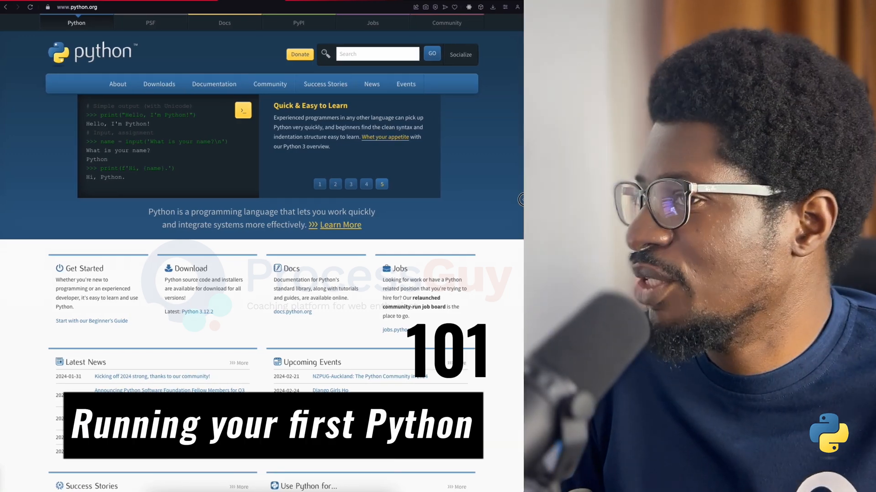
Browse the python.org homepage and its top navigation menus.
scroll("down", 3)
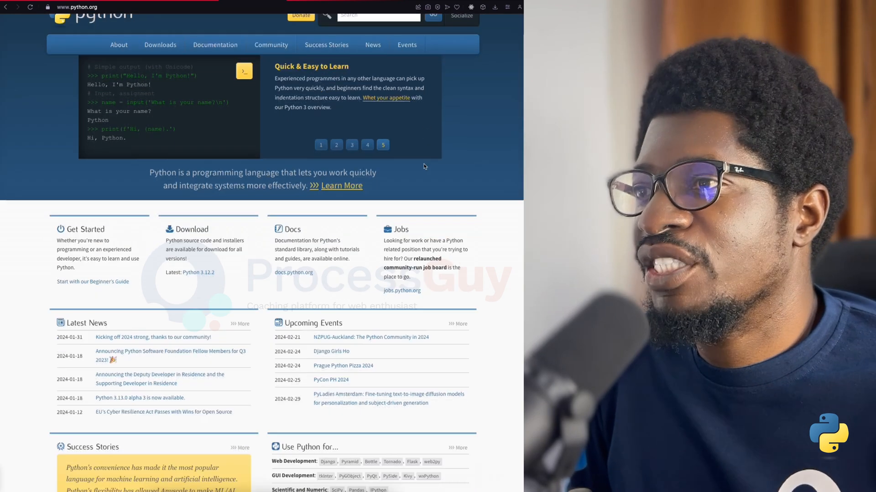
scroll("down", 3)
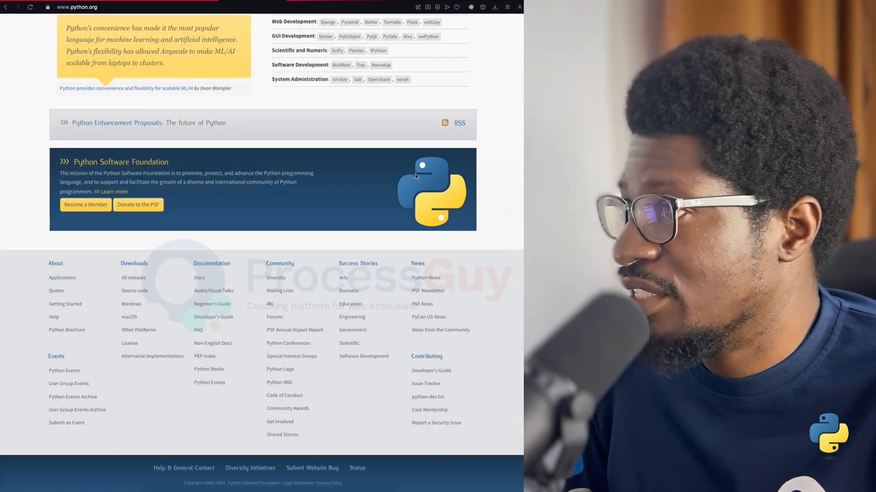
scroll("up", 3)
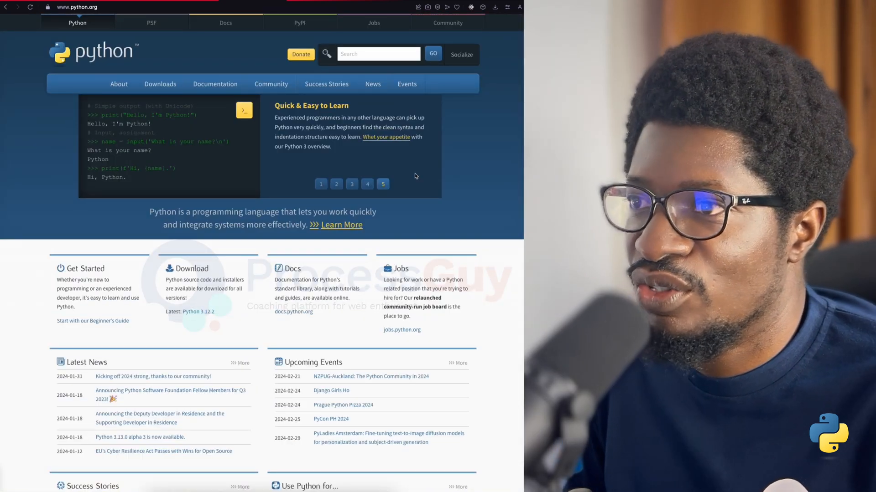
left_click(118, 84)
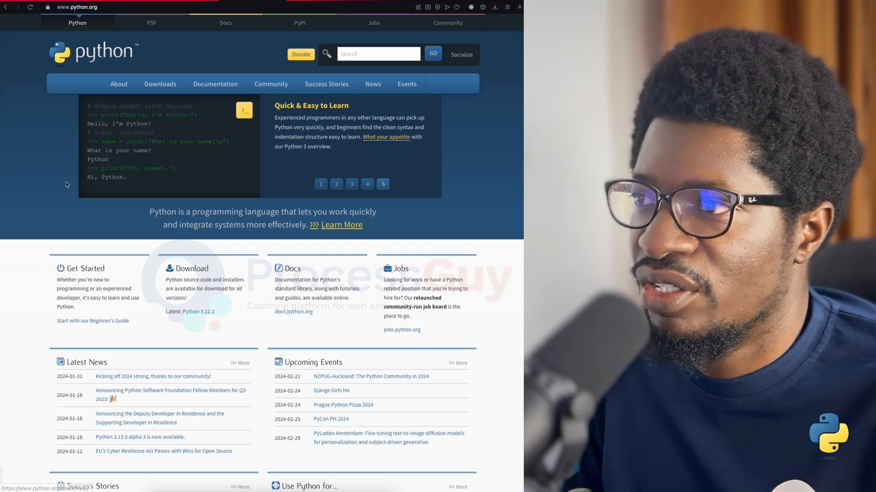
left_click(214, 84)
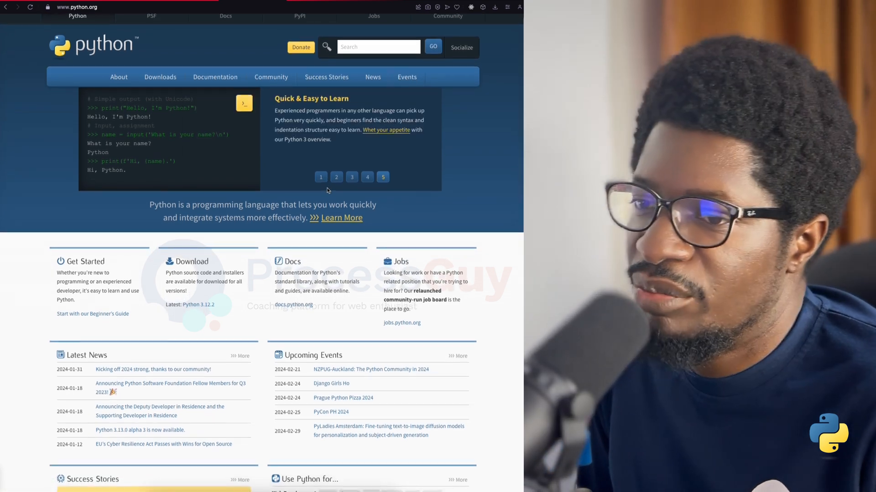
scroll("down", 3)
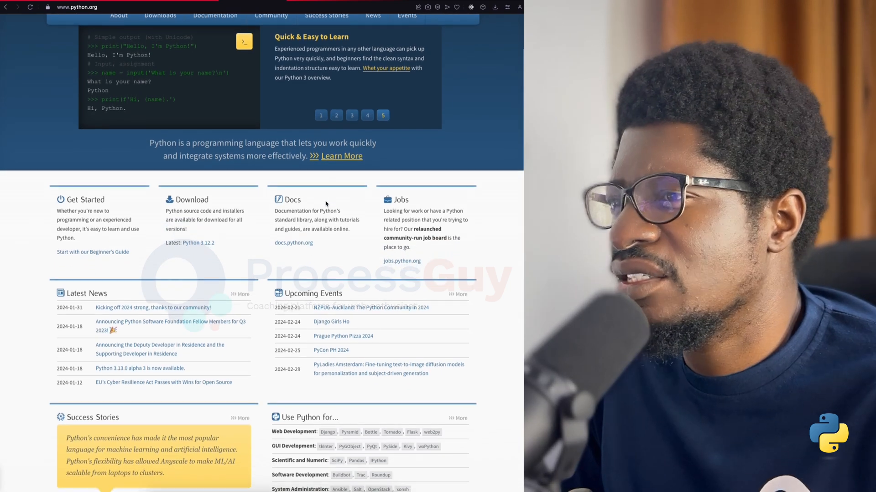
scroll("up", 3)
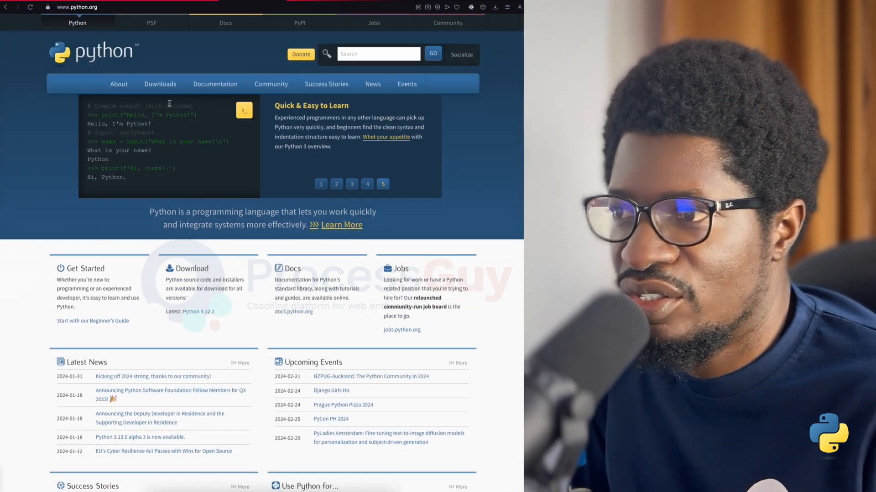
Open About Python and read its reasons to use Python, guides and applications.
left_click(118, 84)
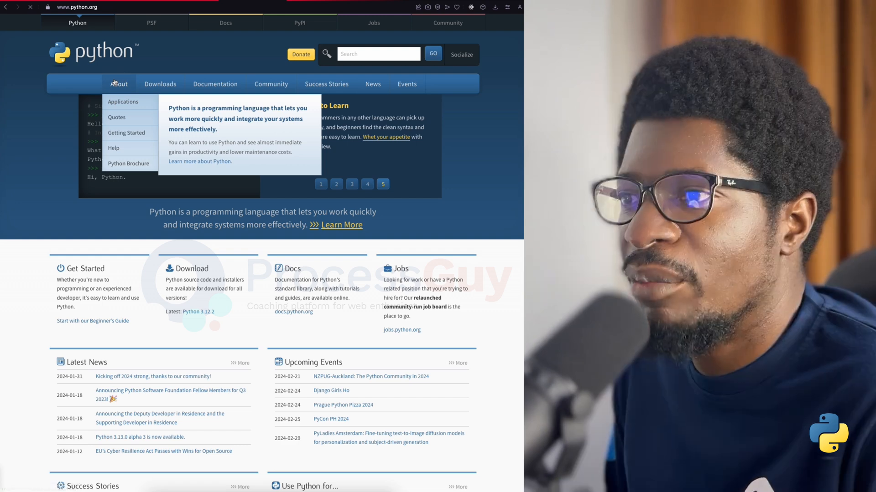
left_click(118, 84)
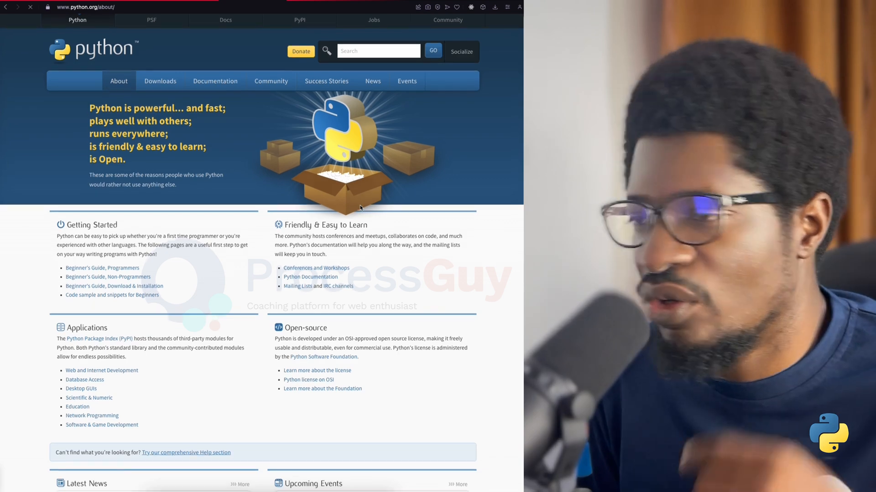
scroll("down", 3)
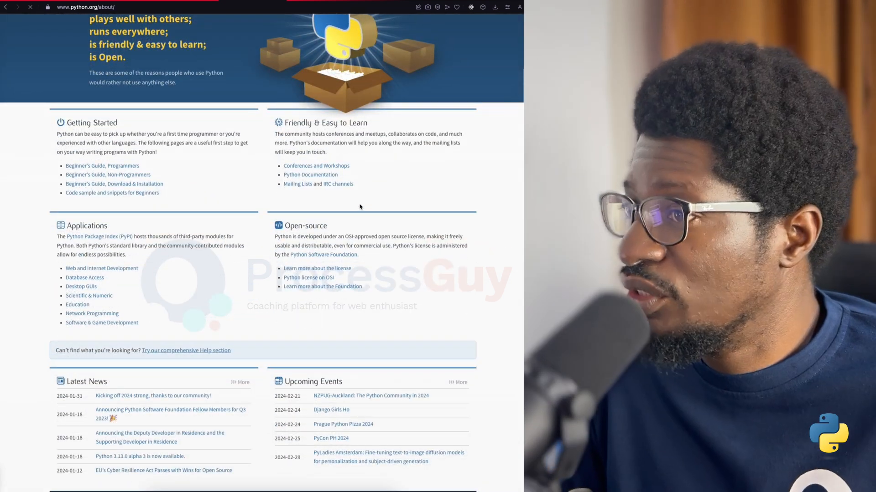
scroll("down", 3)
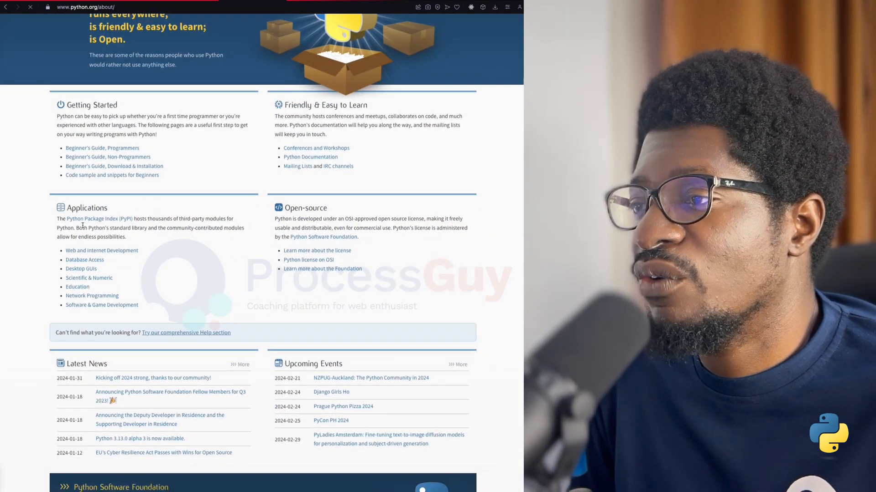
scroll("down", 3)
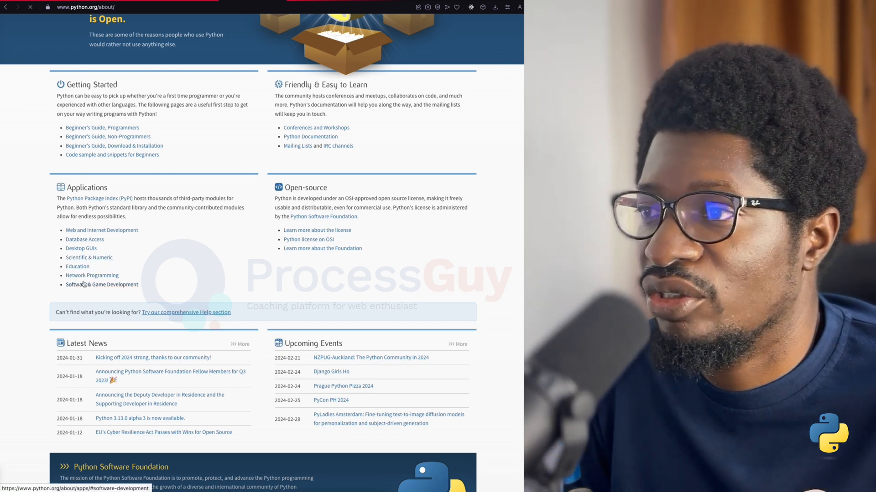
scroll("down", 3)
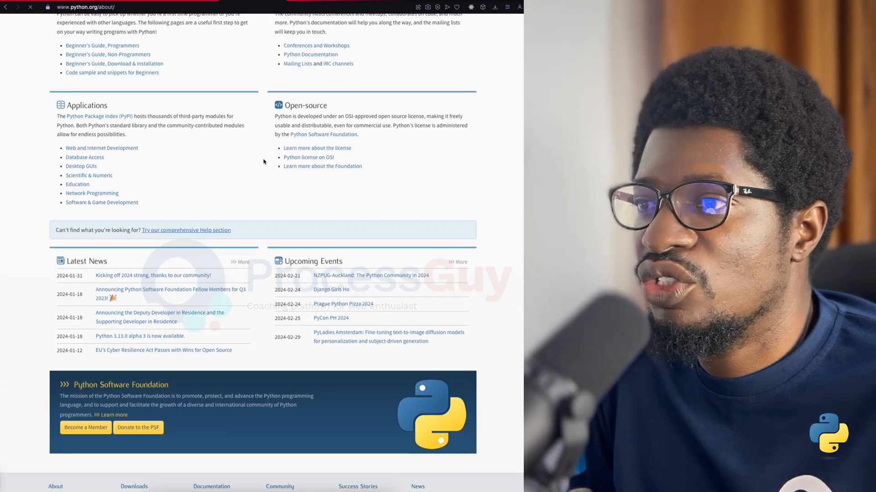
scroll("up", 3)
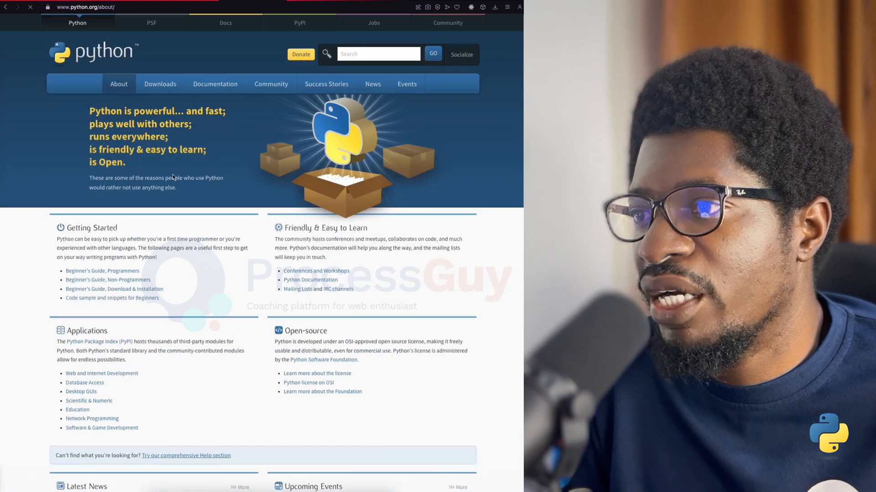
Open the python.org Downloads page offering Python 3.12.2.
left_click(159, 84)
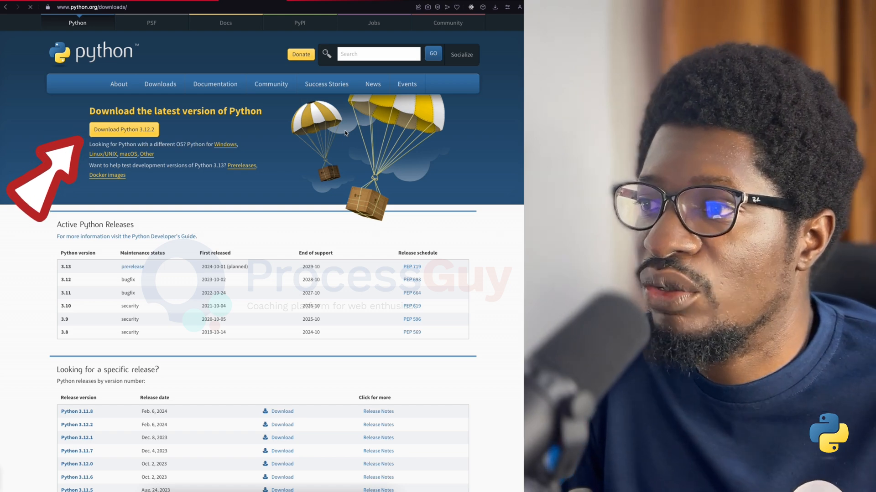
mouse_move(444, 177)
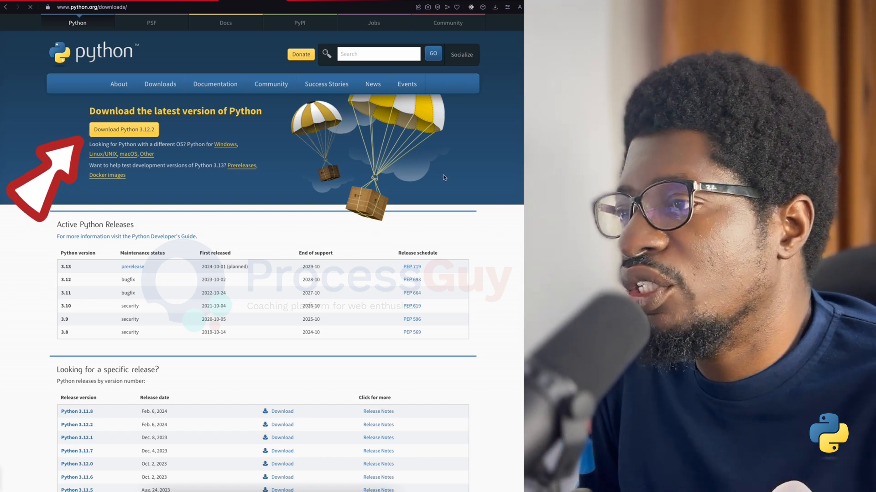
mouse_move(503, 55)
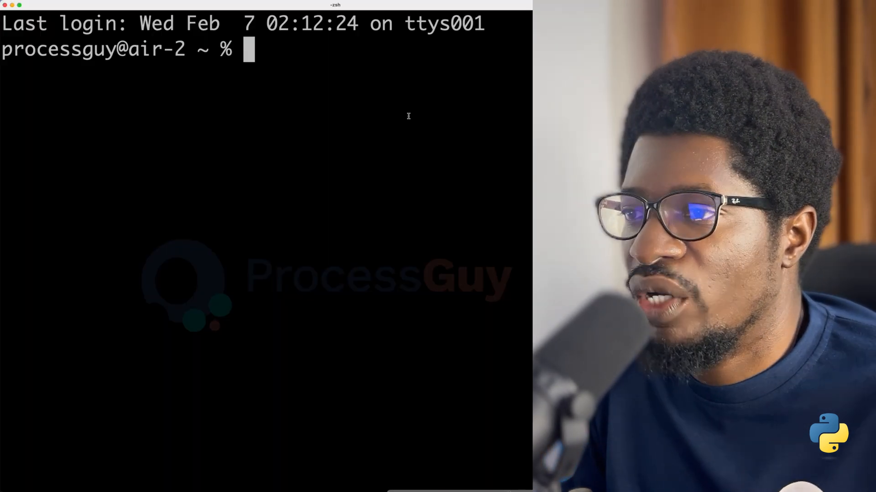
Run python3 --version in Terminal to check the installed Python version.
type("pth")
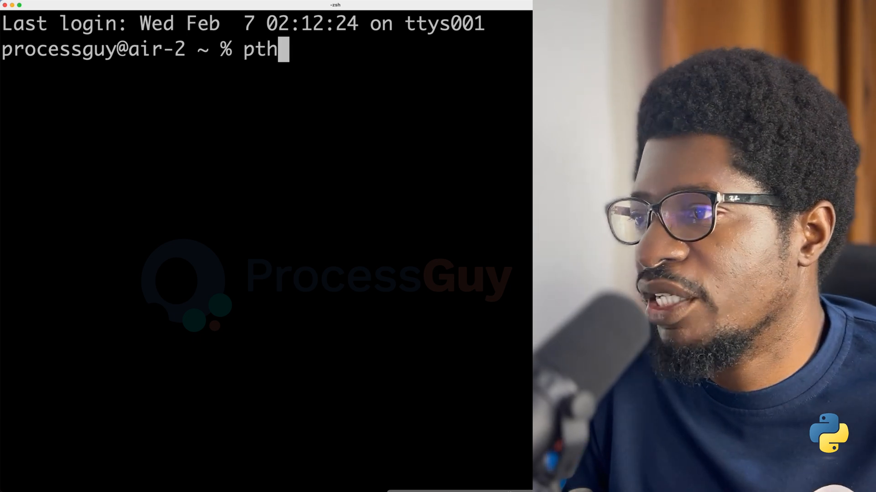
key("Backspace")
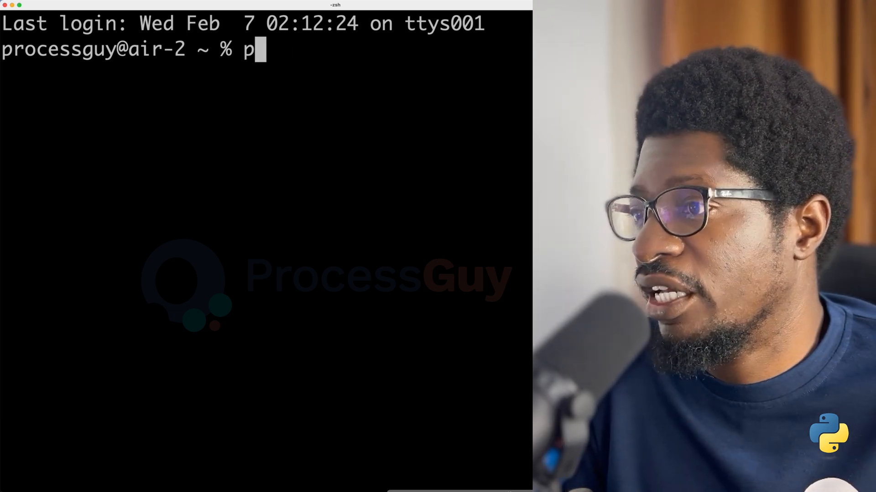
type("ython")
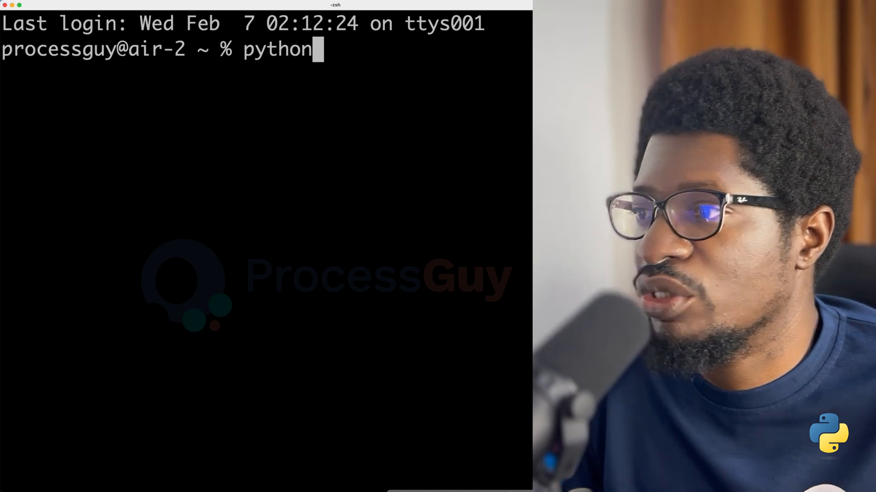
type("3")
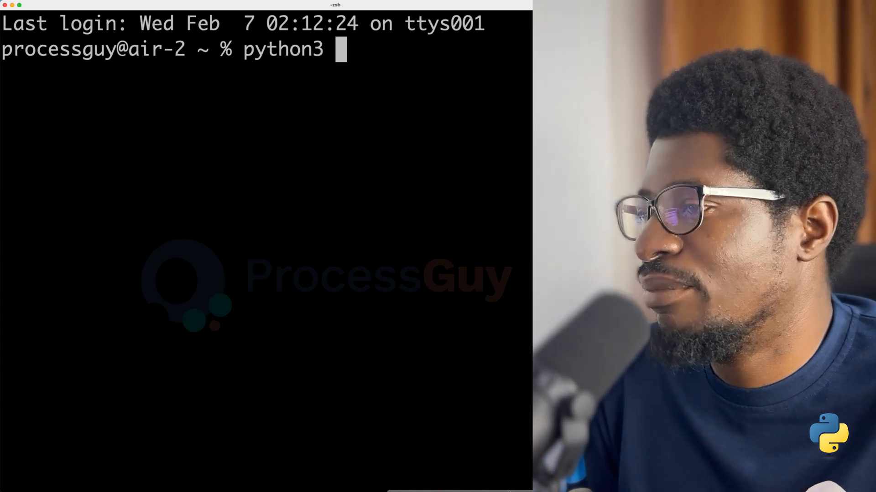
type("--version")
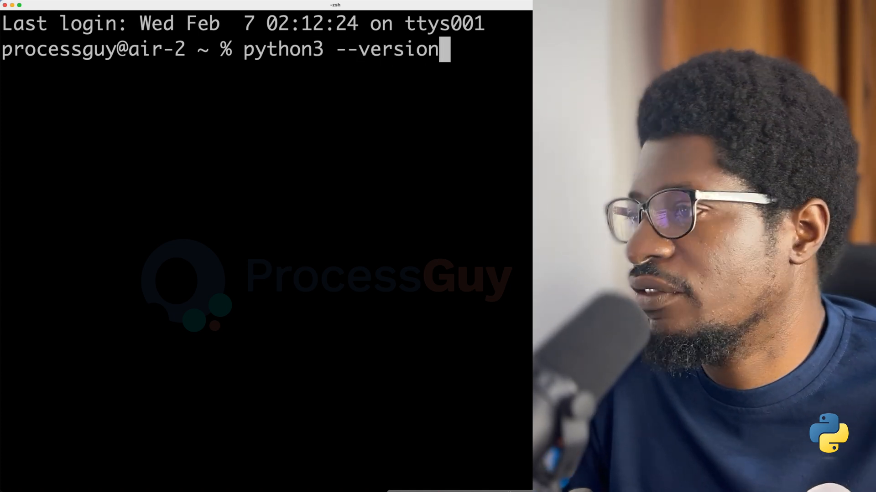
key("Return")
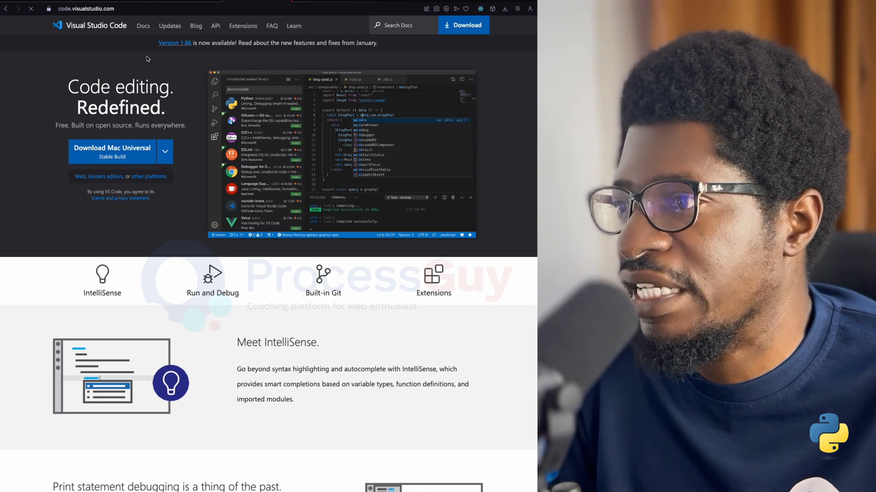
Scroll the code.visualstudio.com homepage and go to the Visual Studio Code download.
scroll("down", 3)
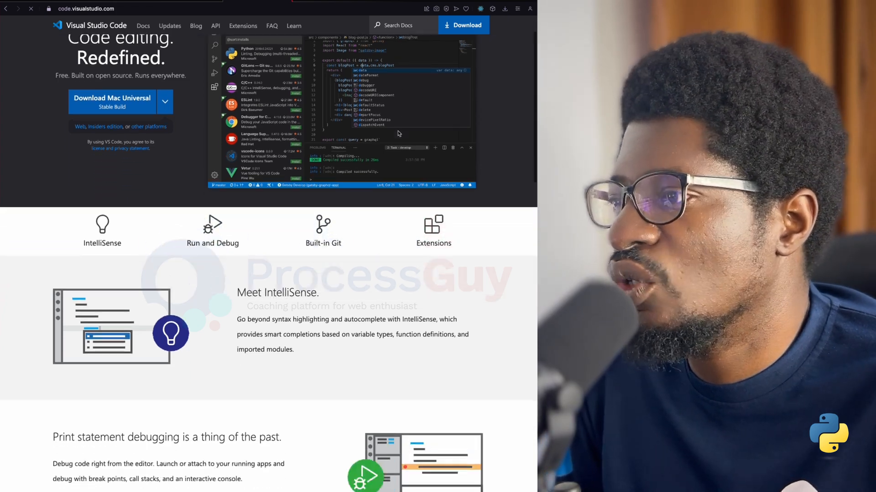
scroll("down", 3)
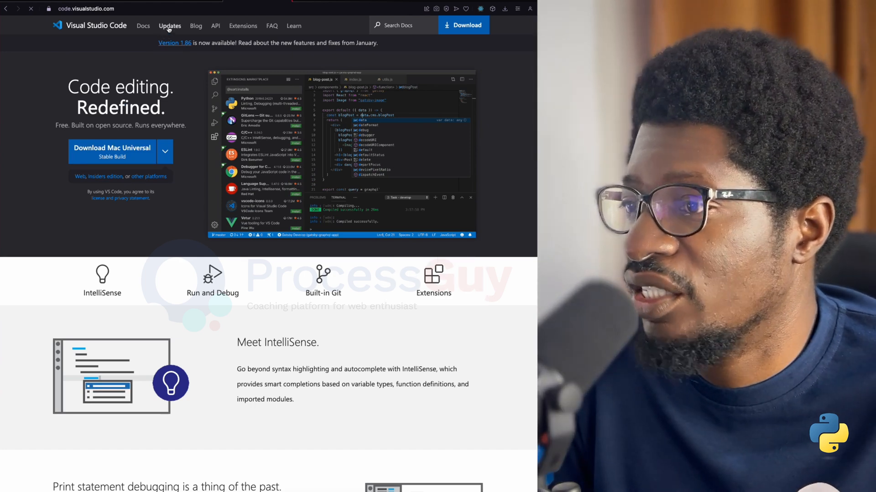
left_click(164, 151)
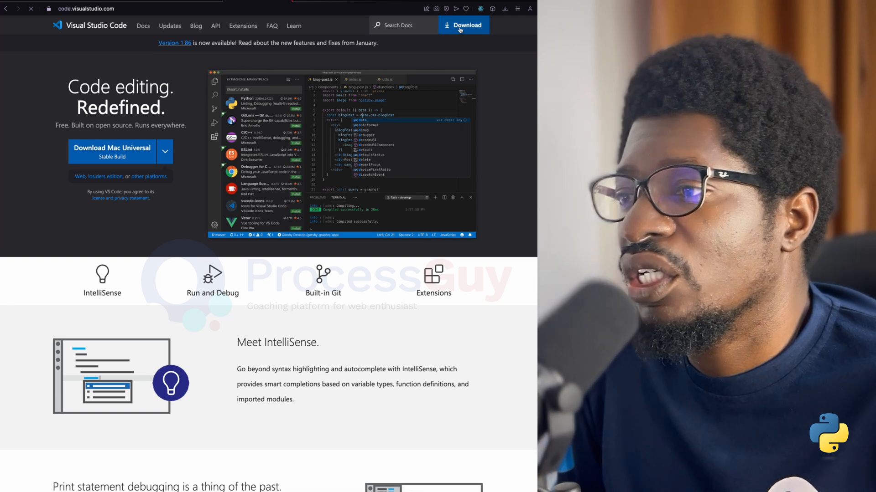
left_click(463, 25)
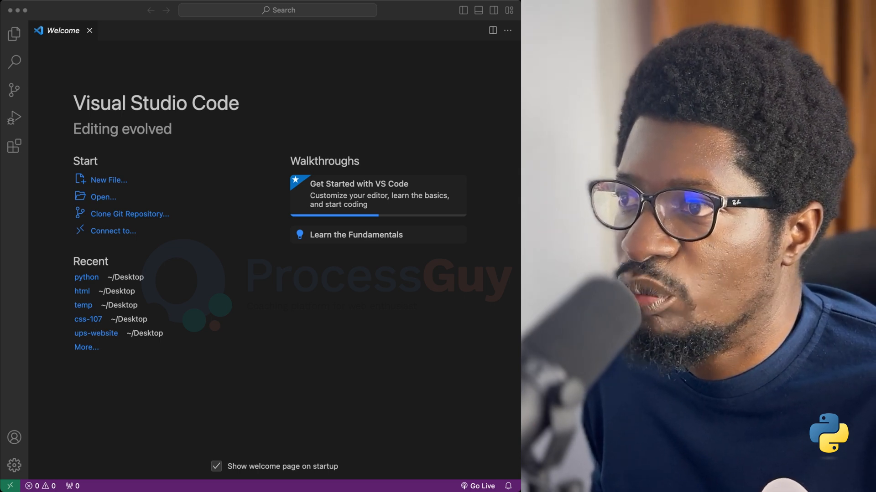
Choose Open... on the Welcome page and browse to the Desktop folder.
left_click(103, 197)
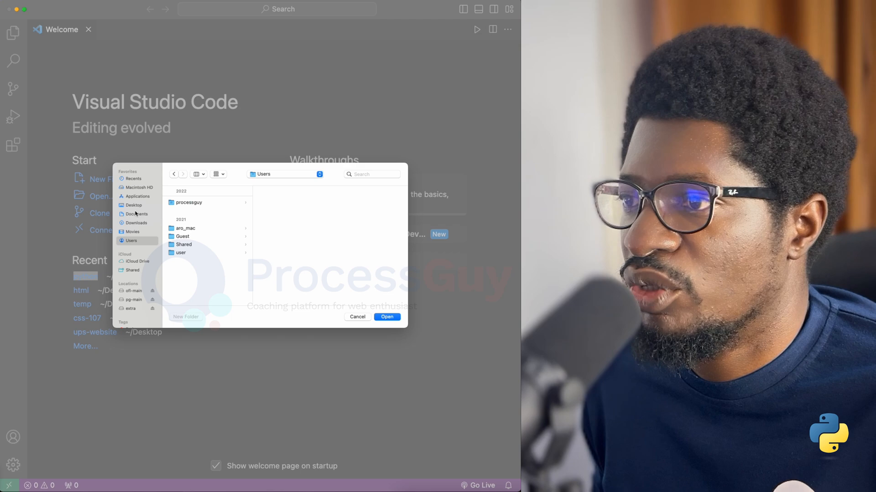
left_click(133, 205)
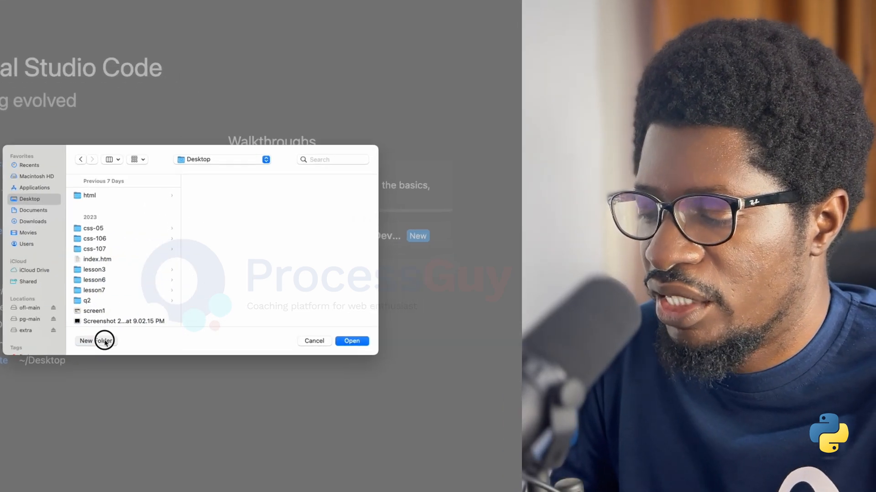
Create a new folder named python on the Desktop.
left_click(95, 340)
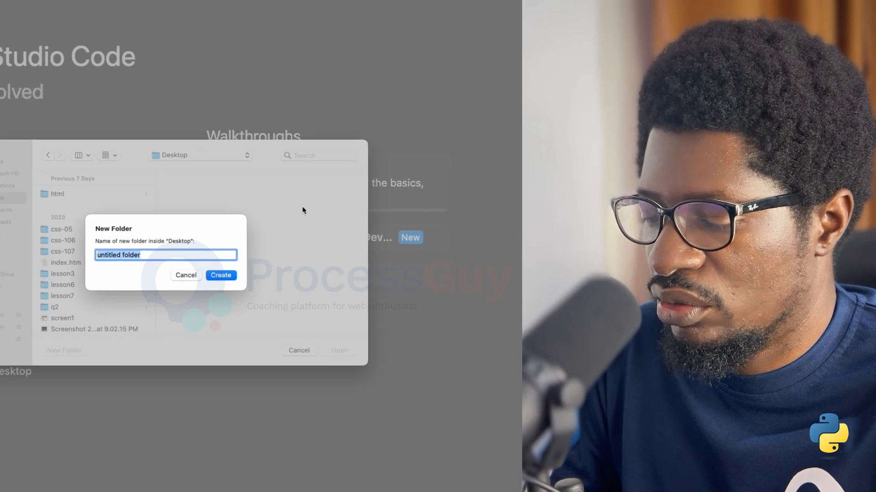
type("pyth")
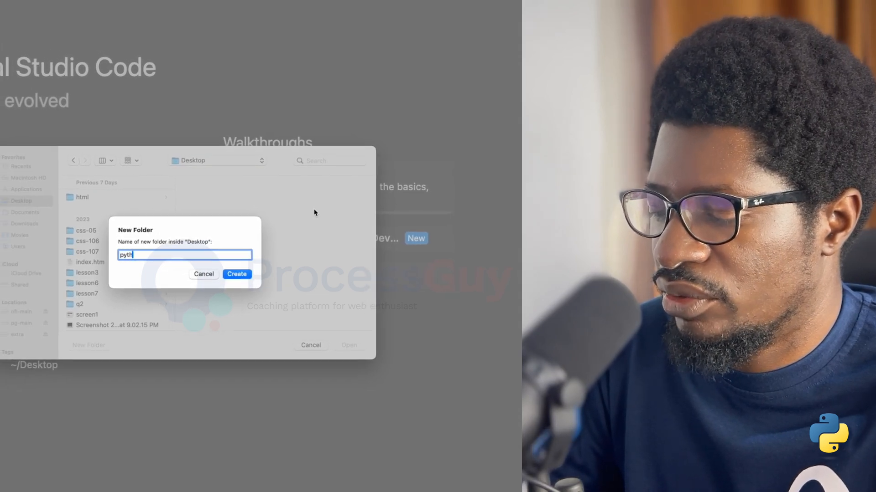
left_click(236, 274)
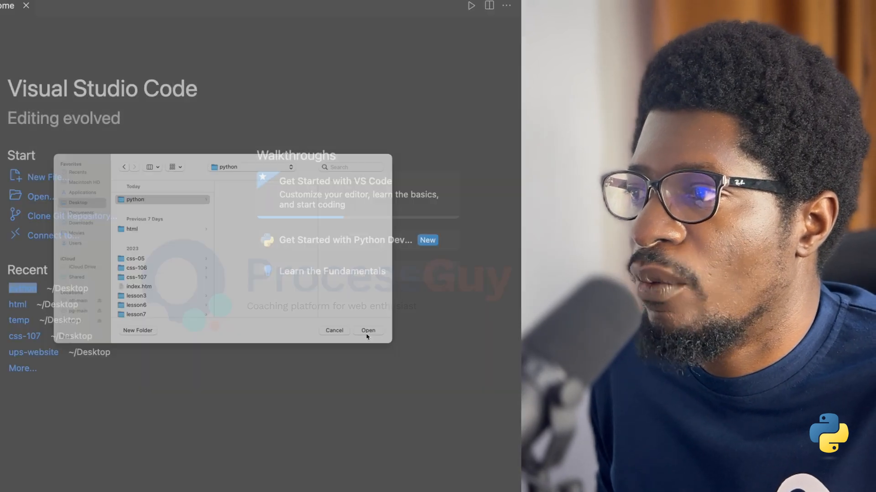
Open the python folder and create a new file named hello.py.
left_click(368, 330)
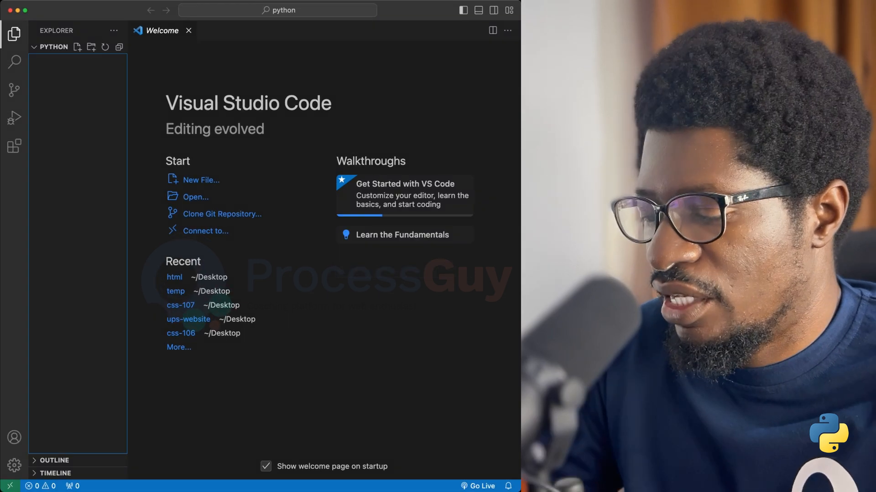
left_click(78, 47)
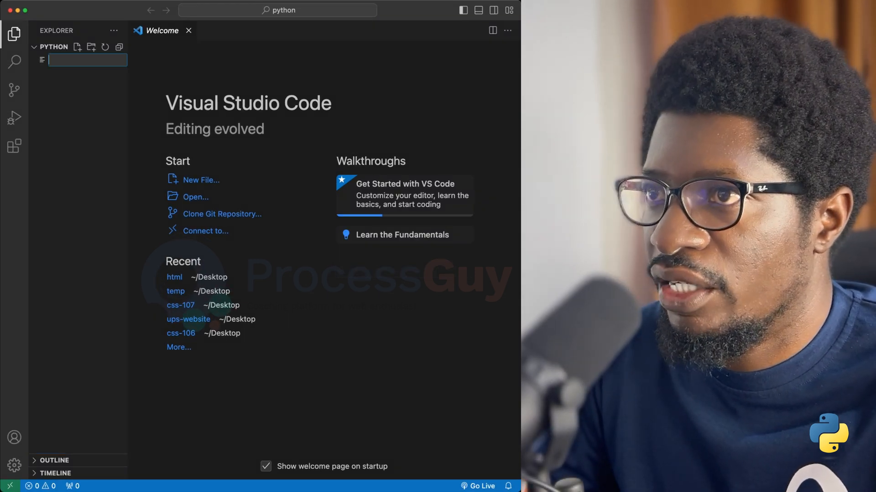
type("hello.")
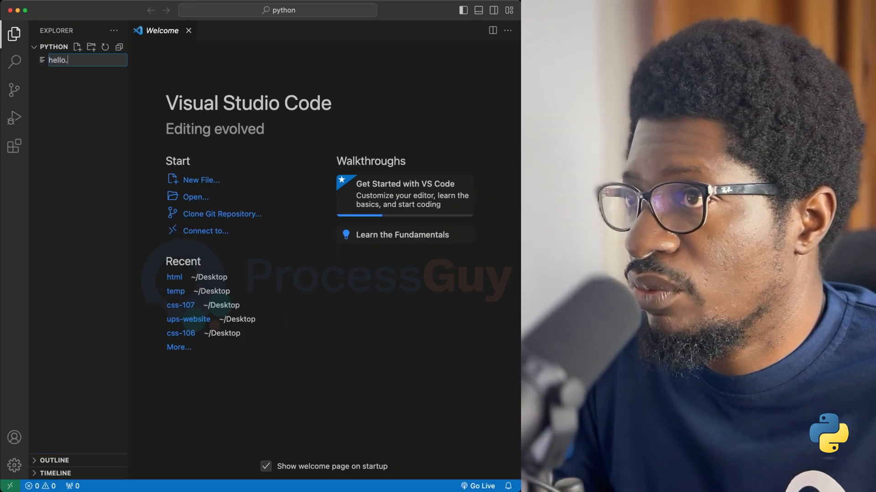
type("py")
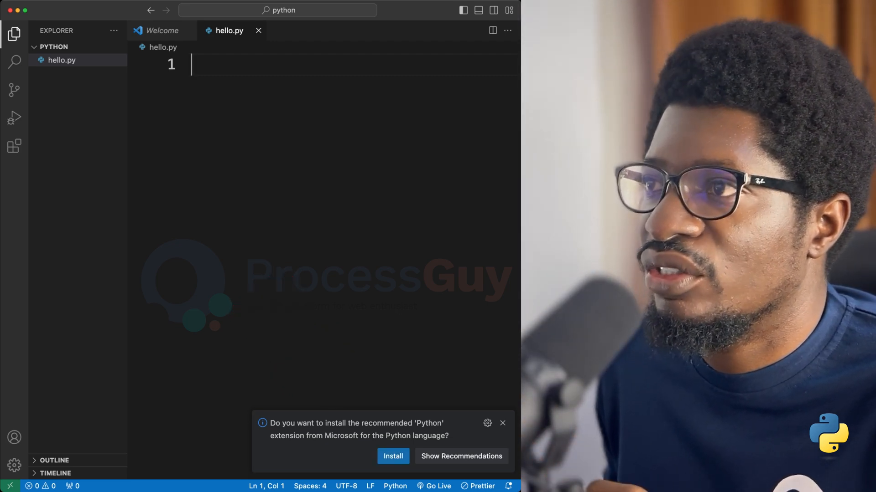
Install the Python and Code Runner extensions, then return to the Explorer.
left_click(393, 456)
type("co")
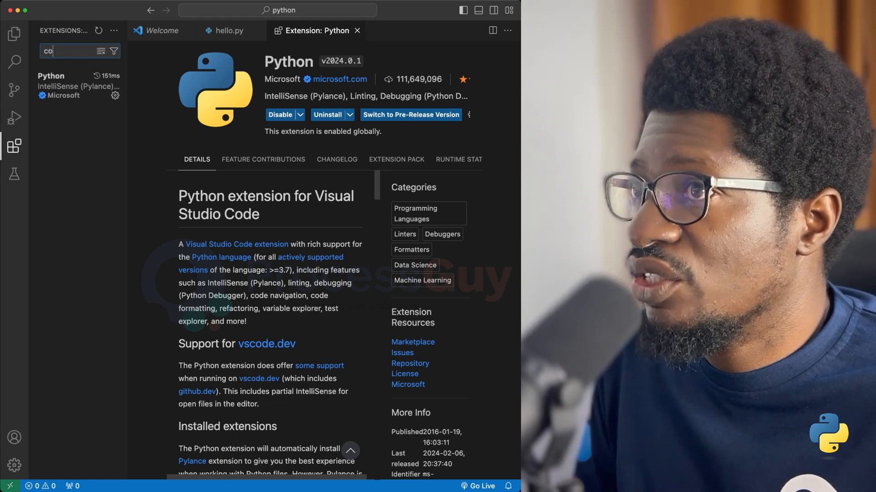
type("de runner")
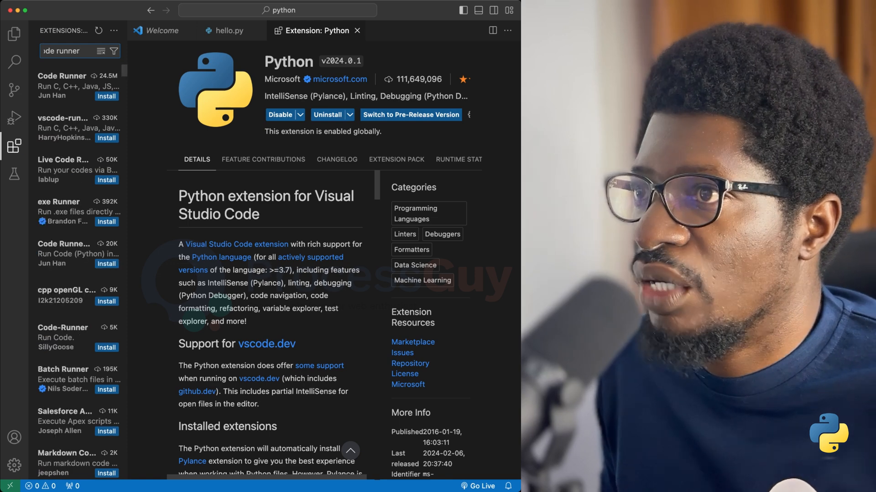
left_click(106, 96)
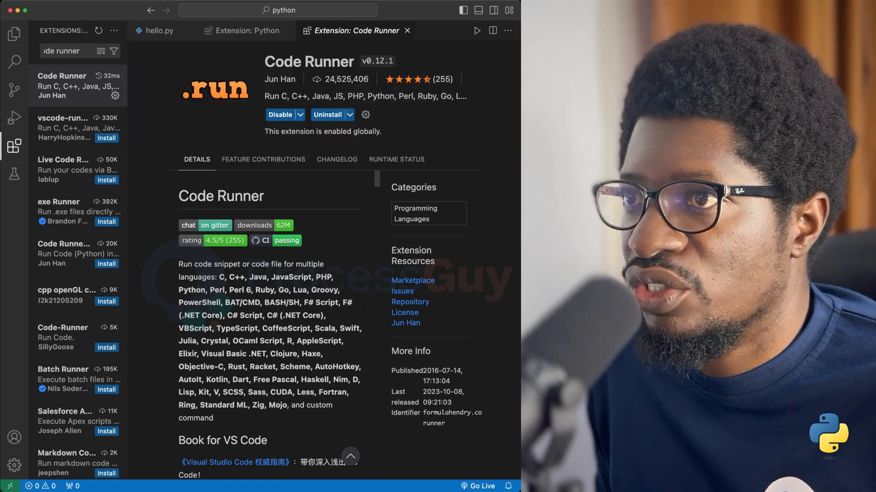
left_click(246, 30)
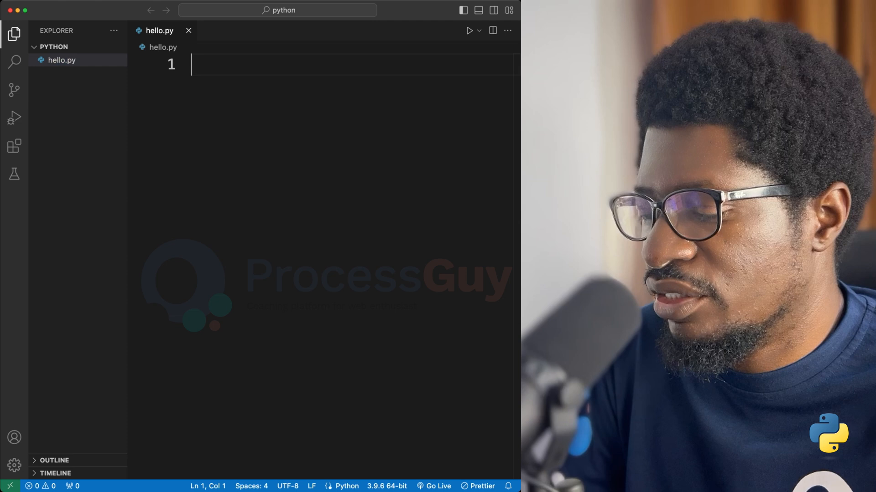
Write print("Hello World"), run it, then change the message to Hello World 123.
type("print(\"")
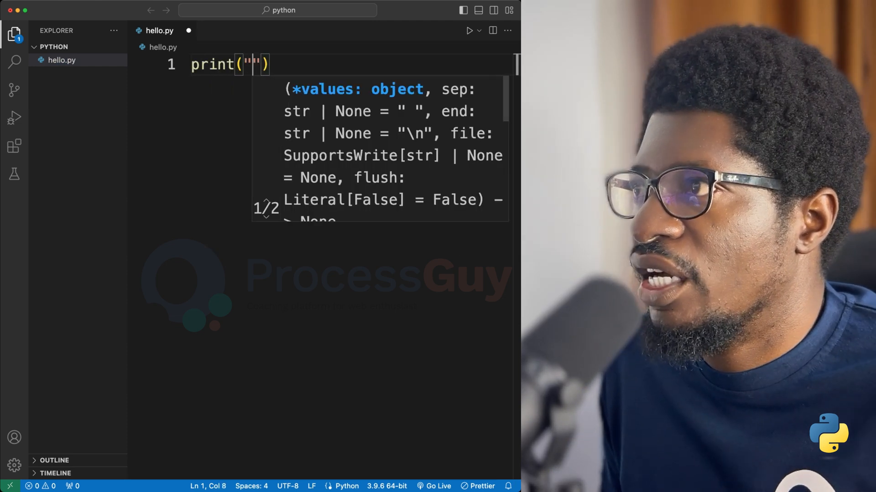
type("Hello World")
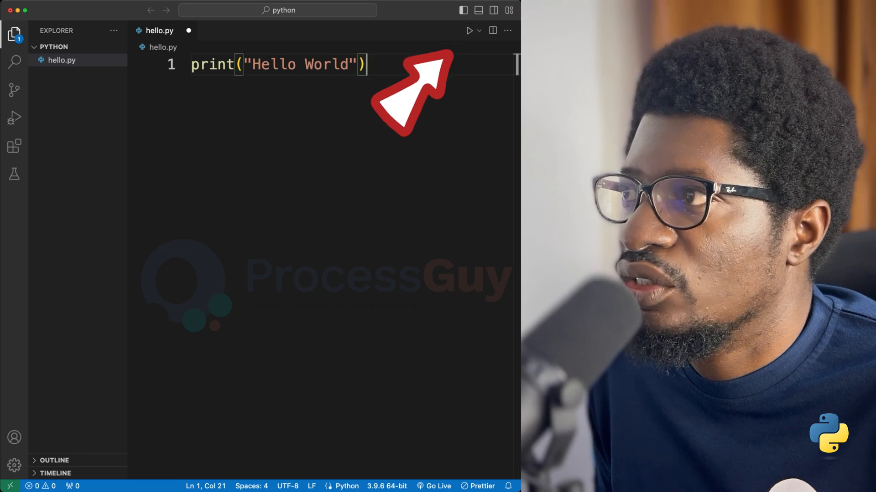
left_click(469, 30)
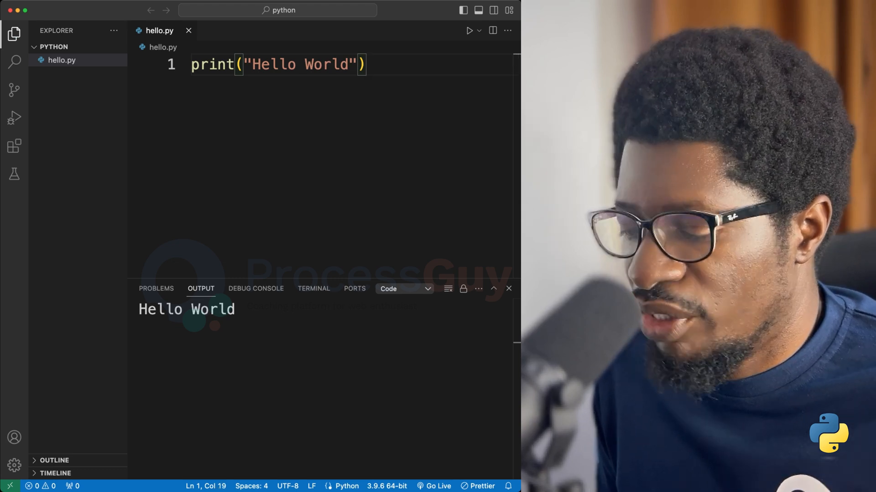
type("123")
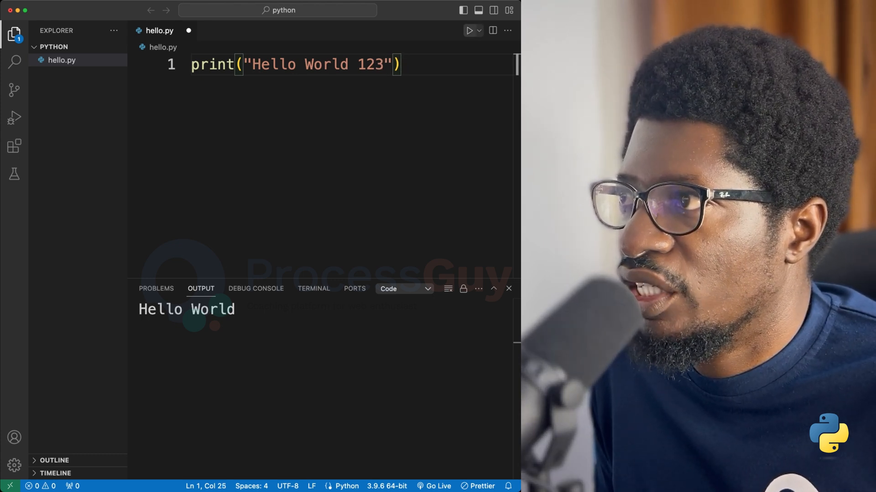
left_click(139, 64)
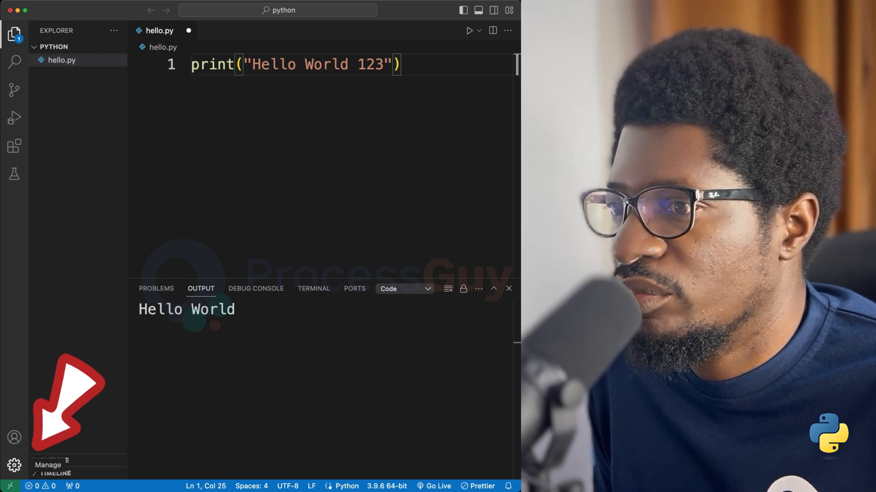
Open the Settings editor from the Manage gear.
left_click(61, 59)
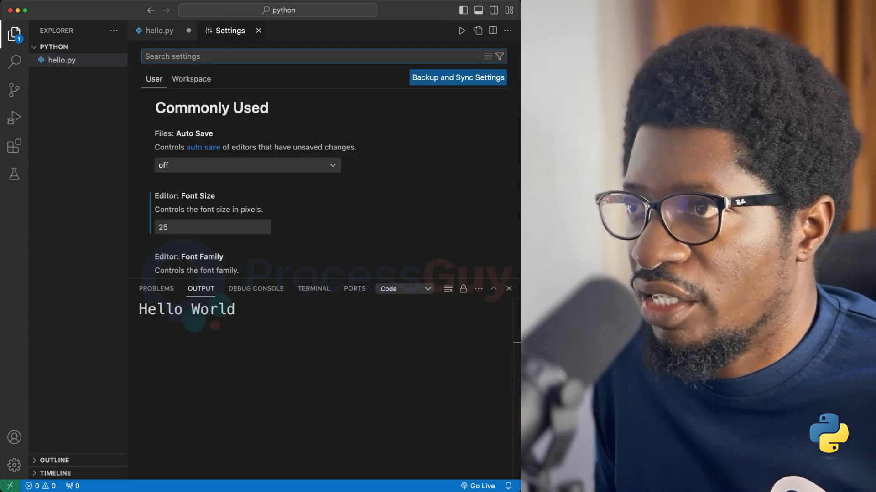
Search settings for Code Runner, enable Save File Before Run, and close Settings.
type("code runner")
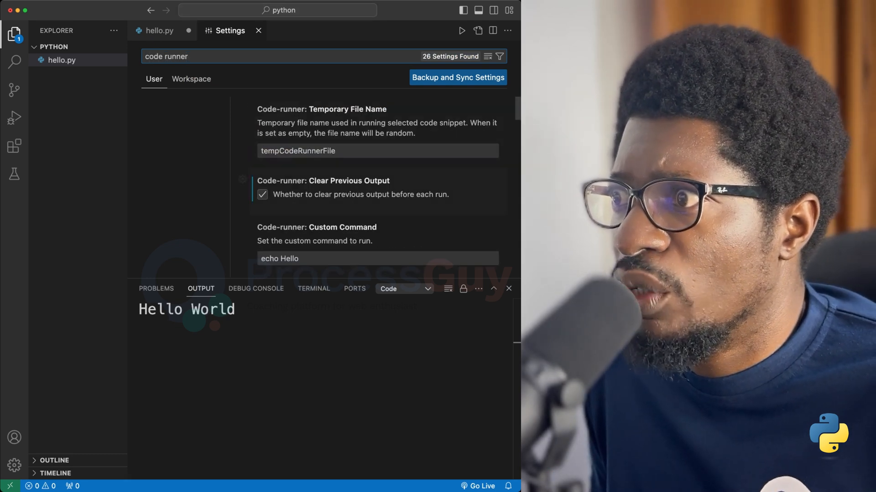
scroll("down", 3)
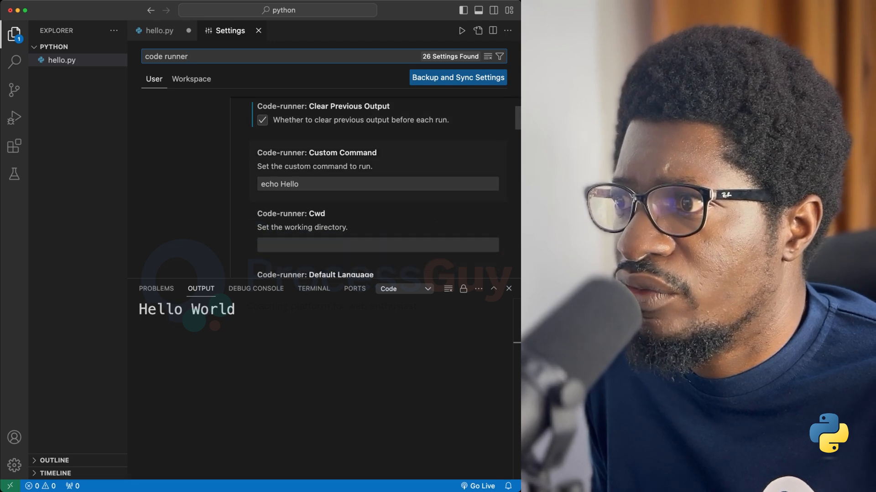
scroll("down", 3)
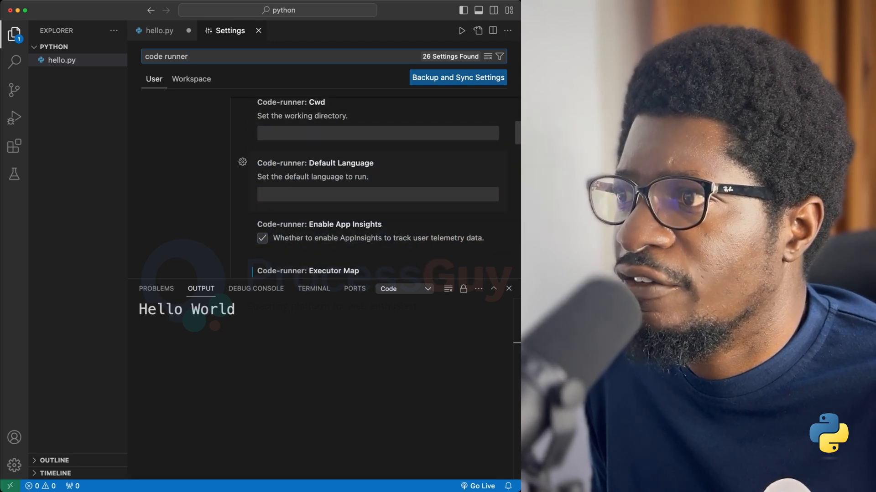
scroll("down", 3)
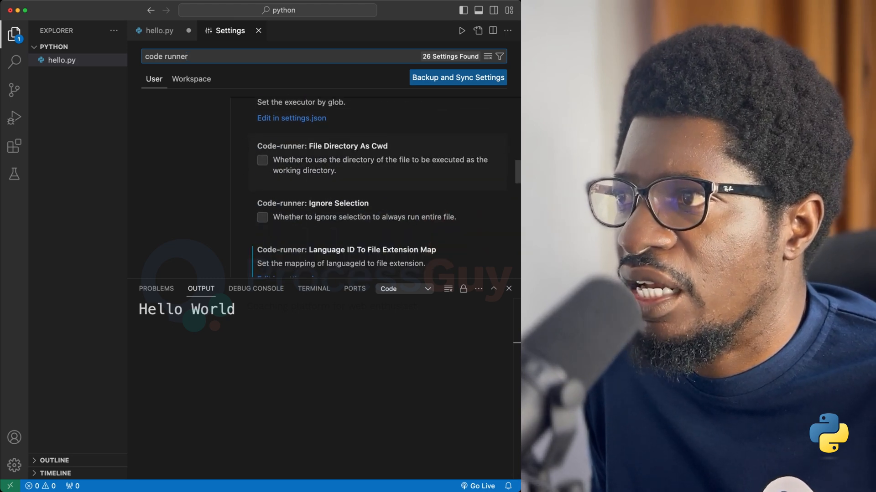
scroll("down", 3)
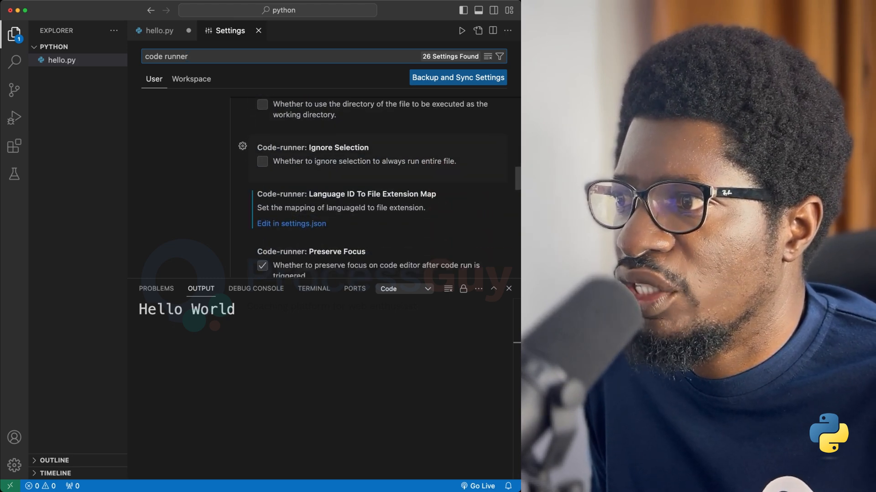
scroll("down", 3)
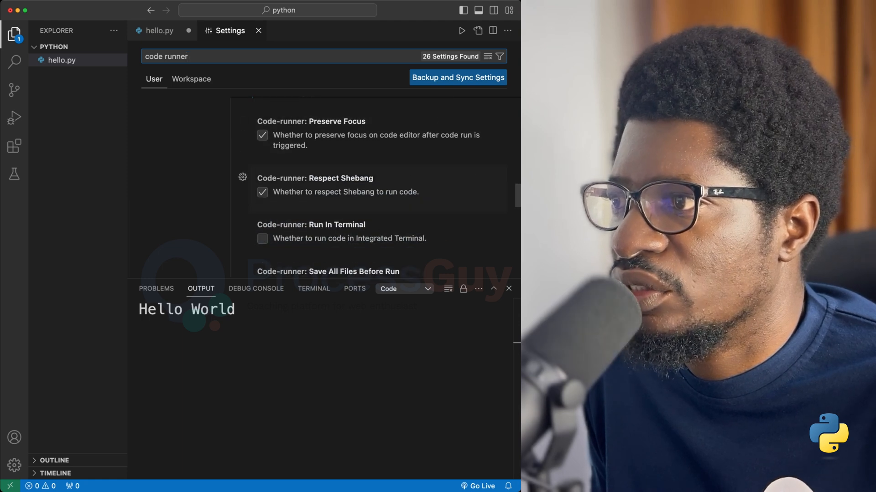
scroll("down", 3)
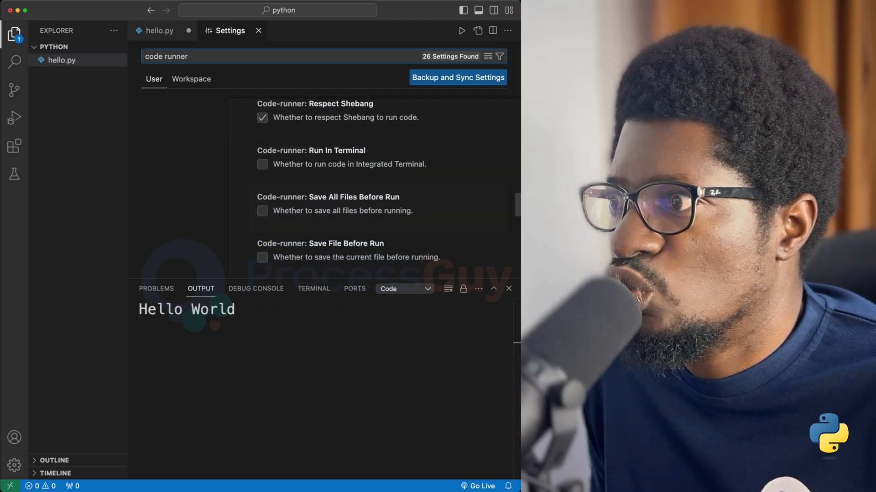
scroll("down", 3)
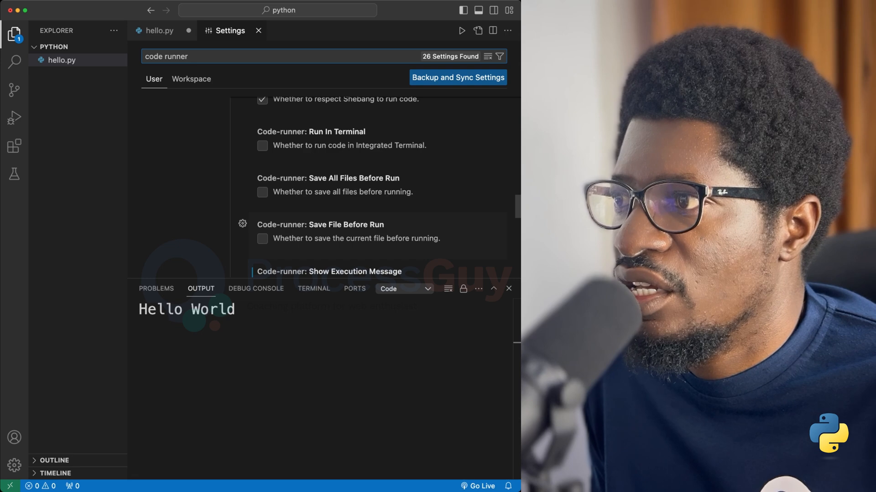
left_click(262, 239)
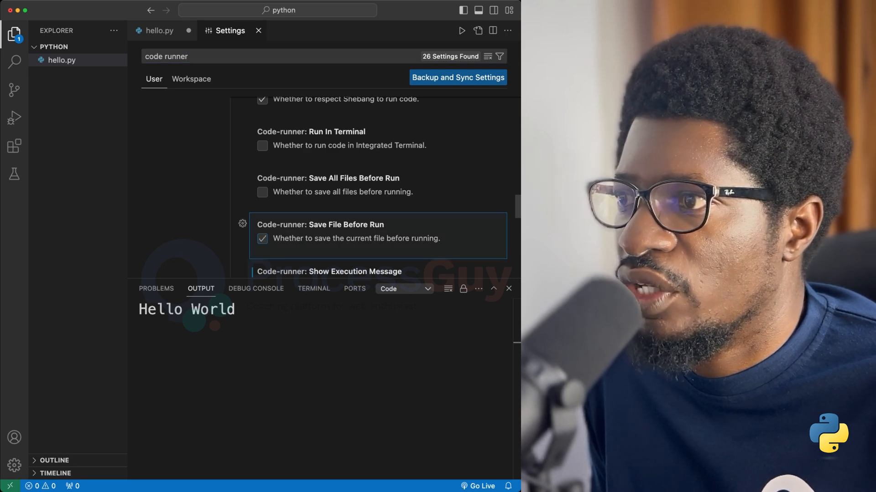
left_click(258, 31)
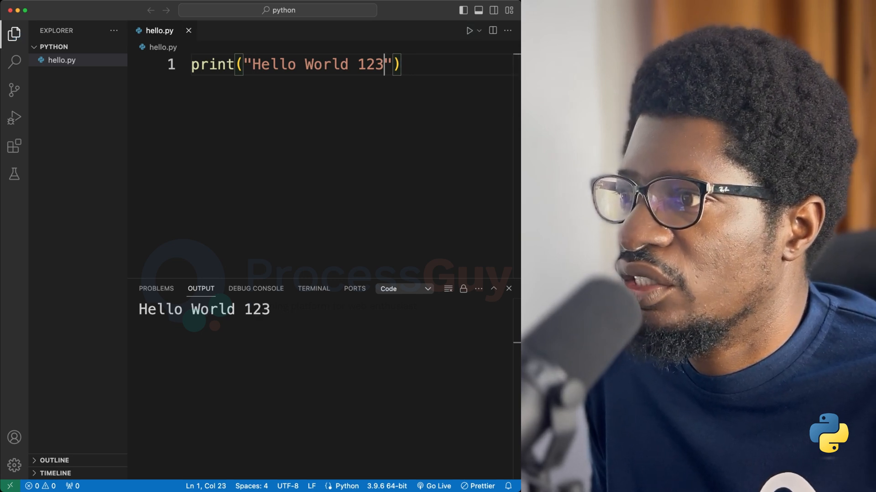
Replace 123 with '...' so the print string reads 'Hello World...'.
type("...")
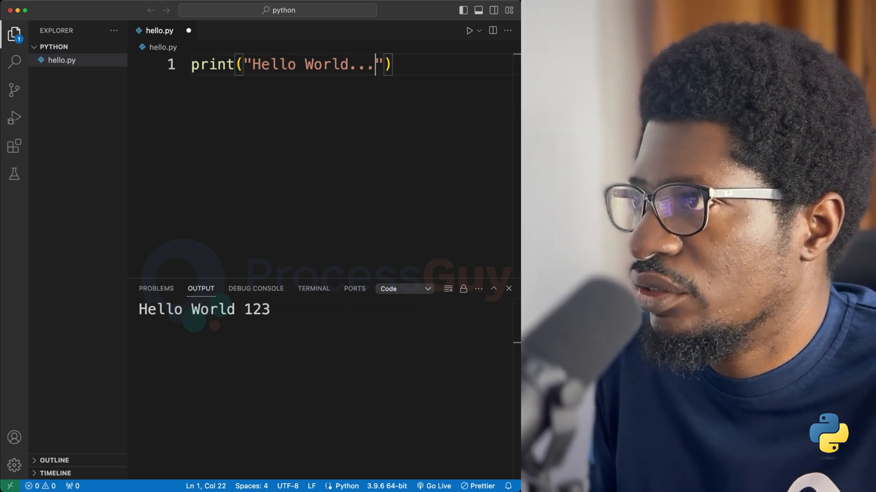